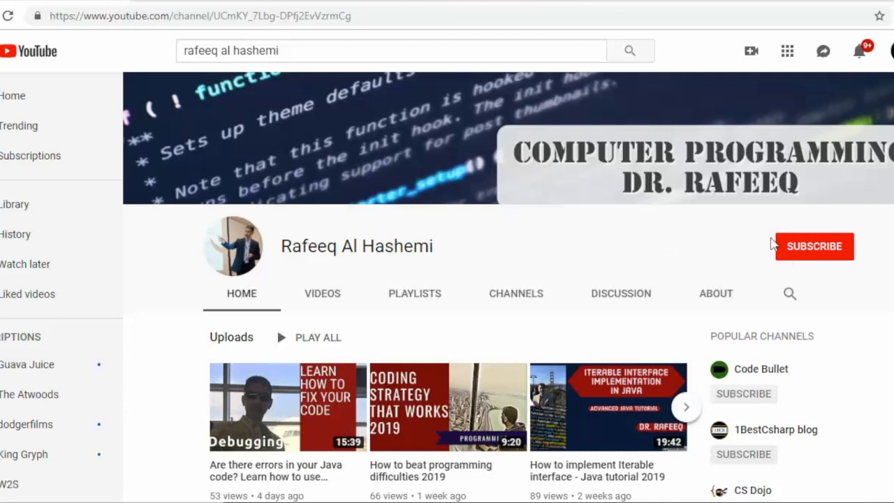
# Delete the TODO comment line in main with Ctrl+E
pyautogui.click(814, 246)
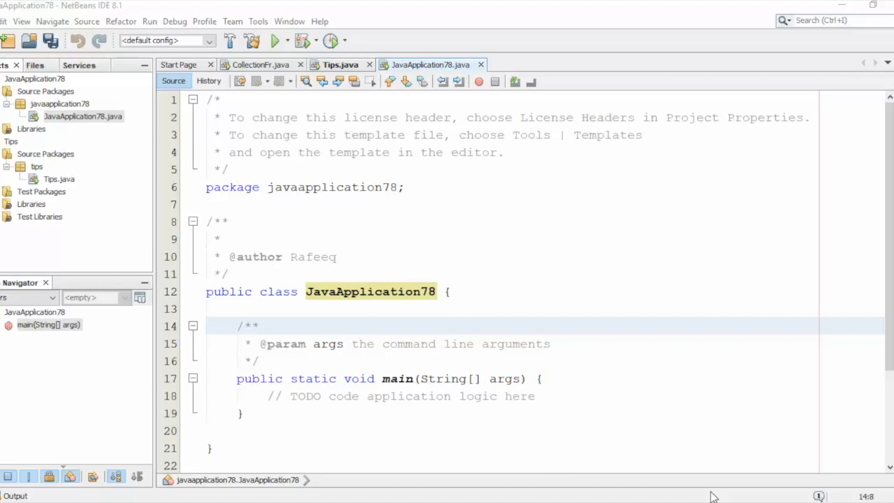
pyautogui.click(584, 344)
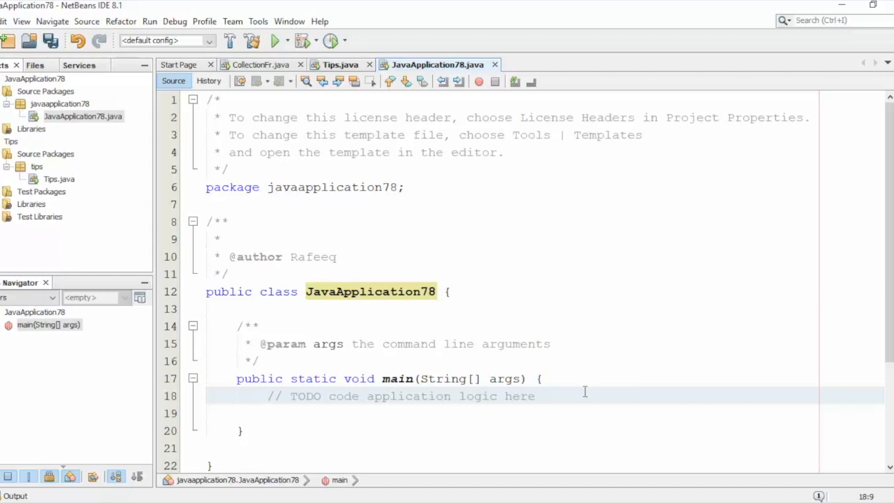
pyautogui.click(268, 396)
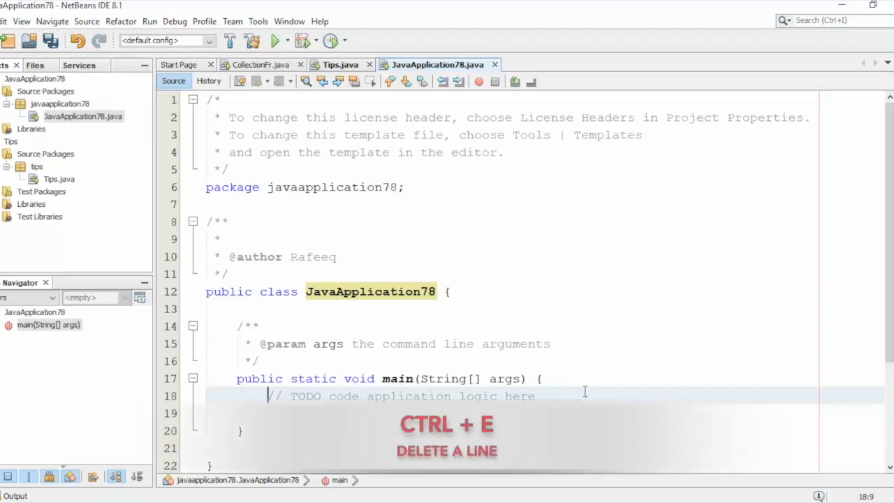
pyautogui.press('ctrl+e')
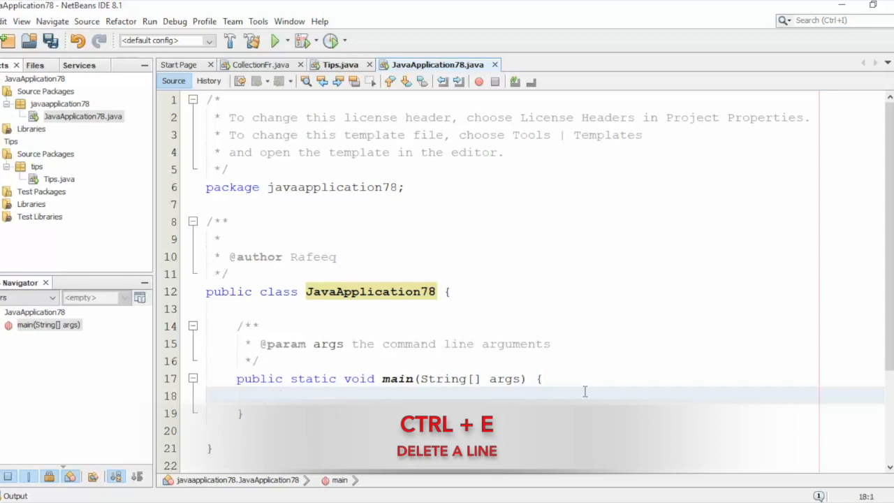
pyautogui.press('ctrl+e')
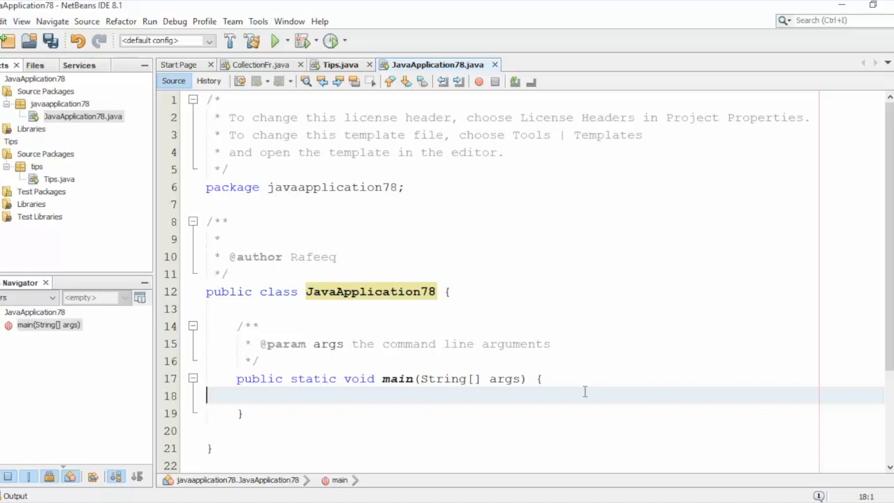
# Undo the deletion so the TODO comment line is restored in main
pyautogui.press('ctrl+z')
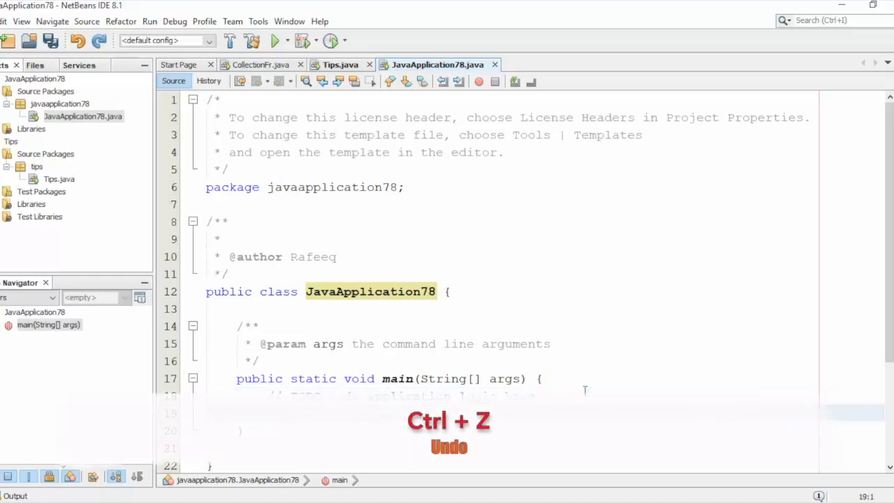
pyautogui.press('ctrl+z')
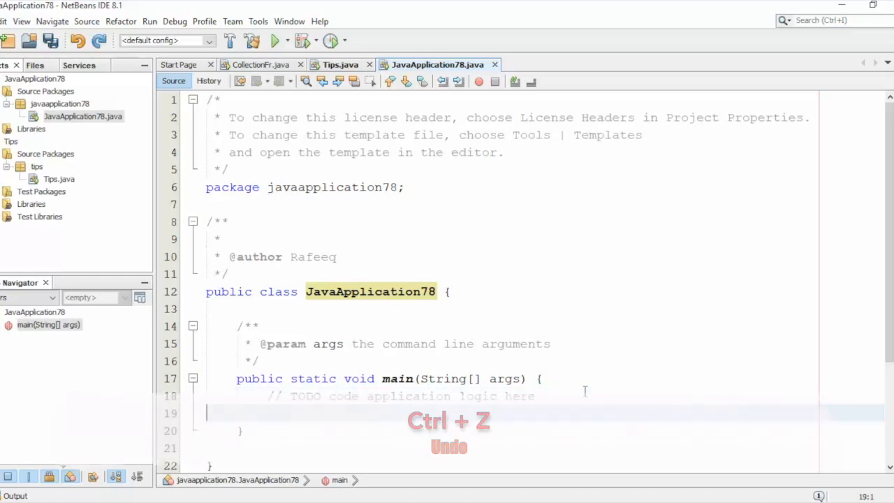
pyautogui.press('ctrl+z')
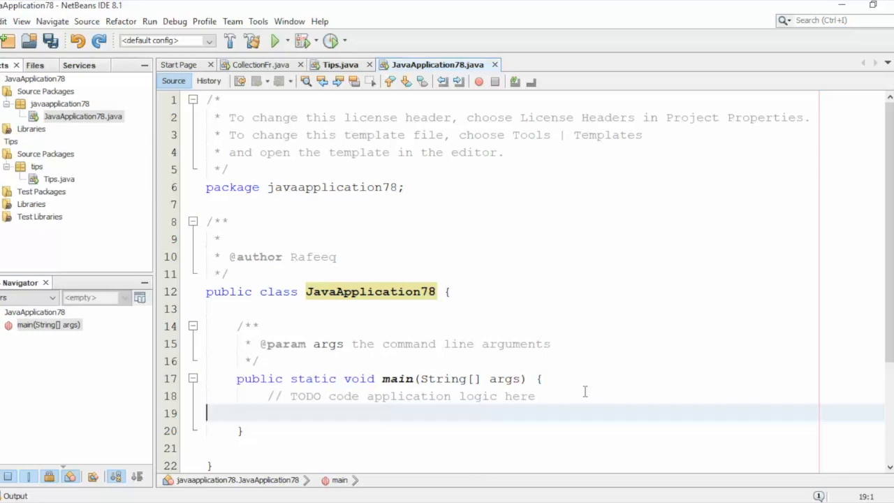
# Add System.out.println(""); below the TODO comment and comment it out
pyautogui.write('System.out.println("");')
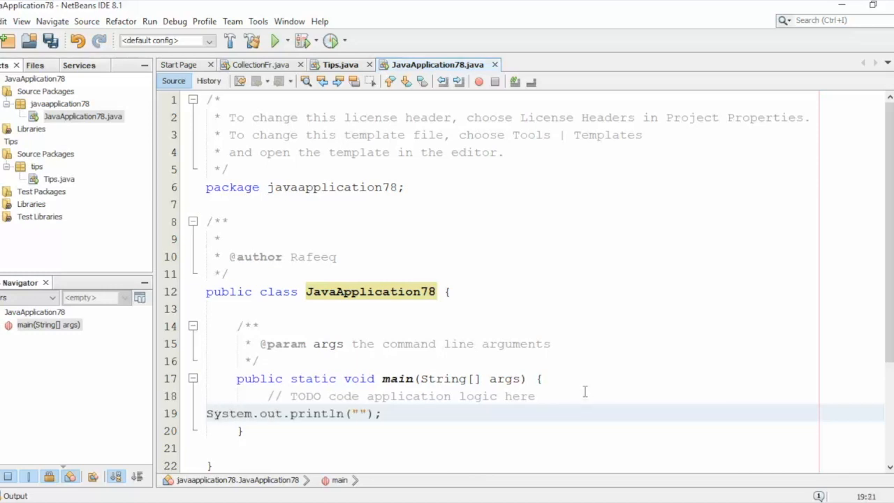
pyautogui.click(358, 414)
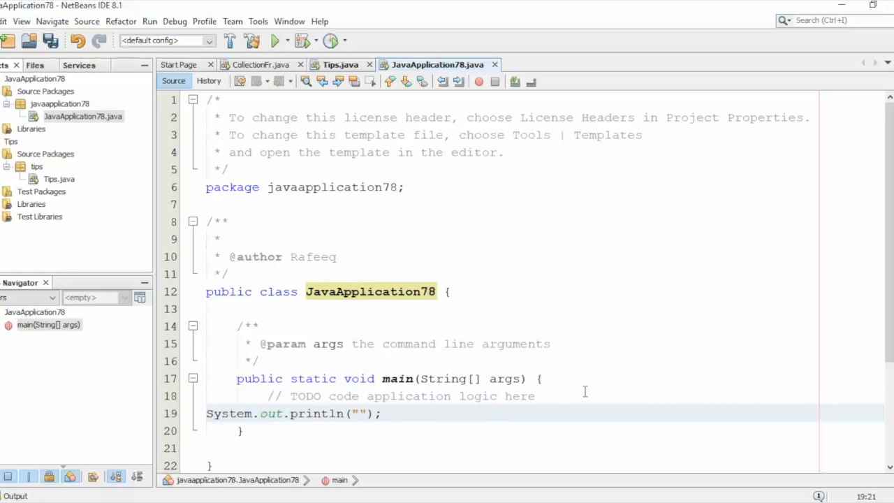
pyautogui.click(357, 413)
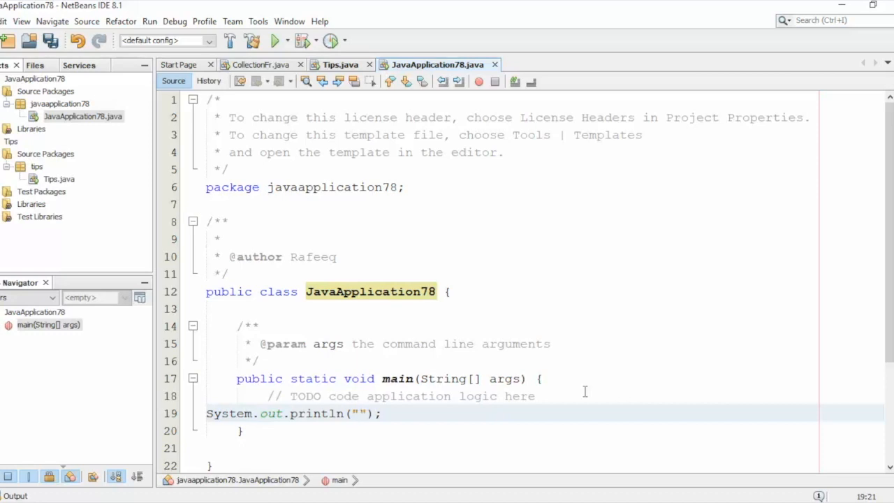
pyautogui.press('ctrl+shift+c')
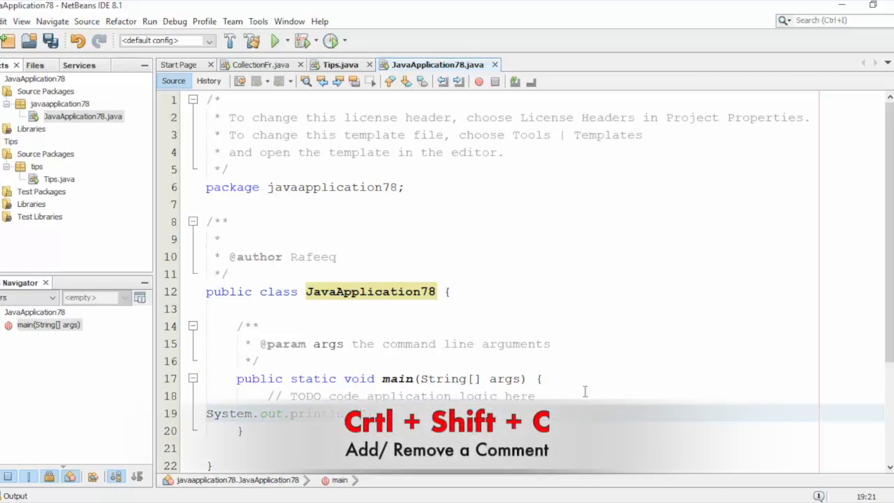
pyautogui.press('ctrl+shift+c')
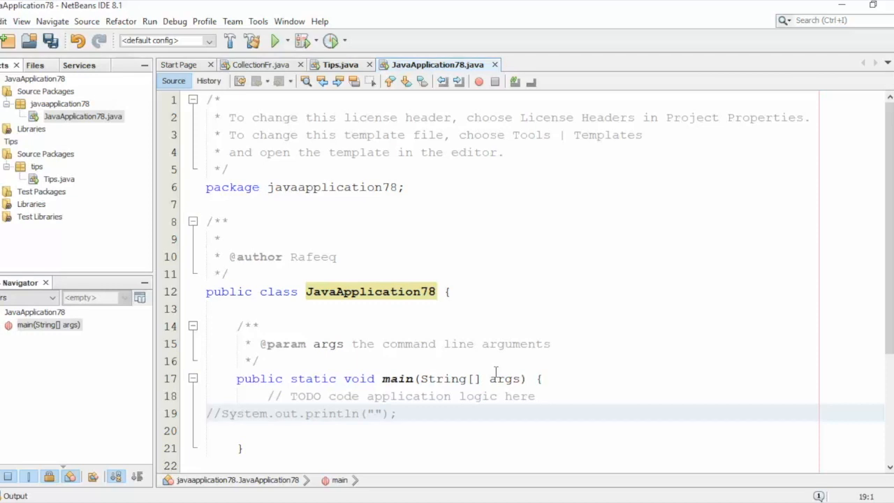
# Uncomment the println line and duplicate it into two identical println lines
pyautogui.click(207, 414)
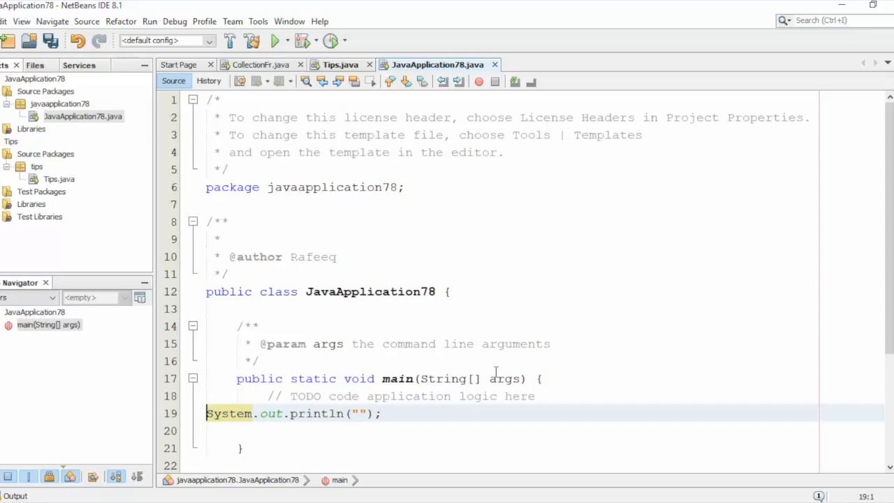
pyautogui.moveTo(506, 378)
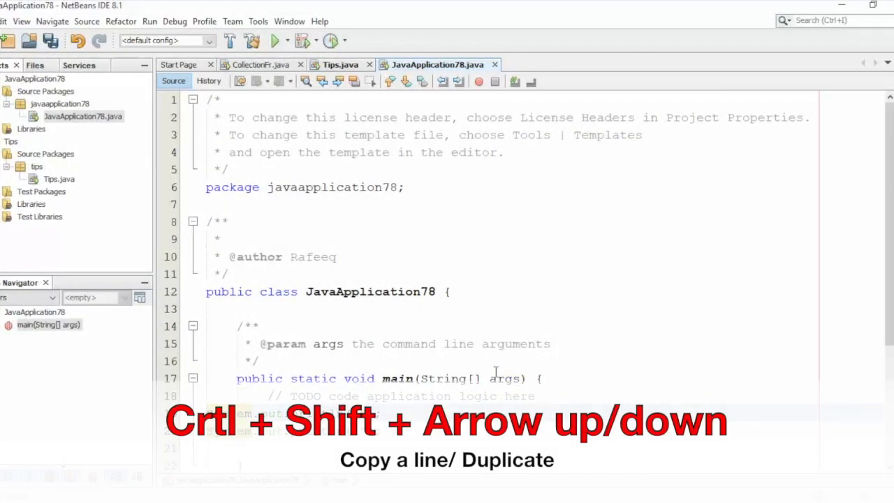
pyautogui.press('ctrl+shift+Down')
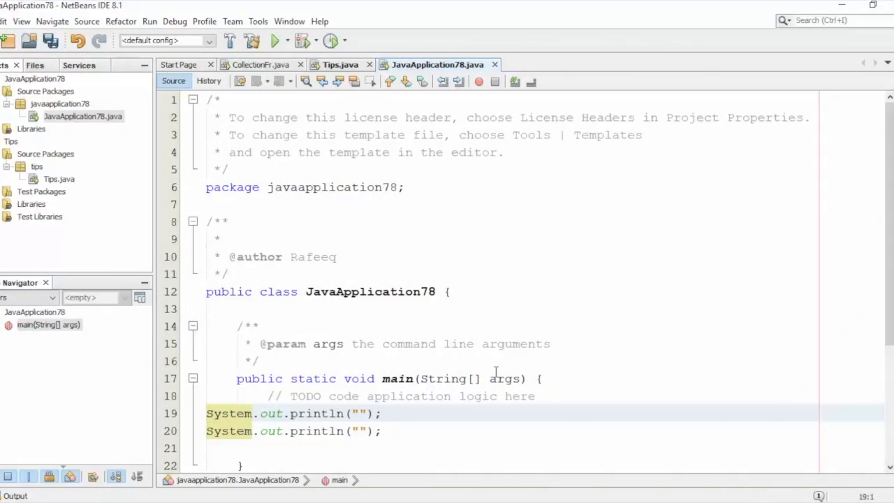
# Reformat the file with Alt+Shift+F so both println lines are indented inside main
pyautogui.click(207, 414)
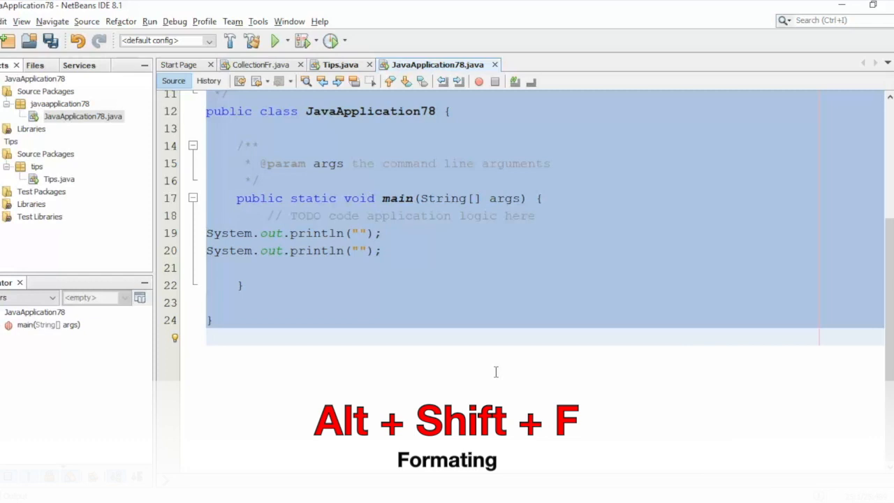
pyautogui.press('Alt+Shift+F')
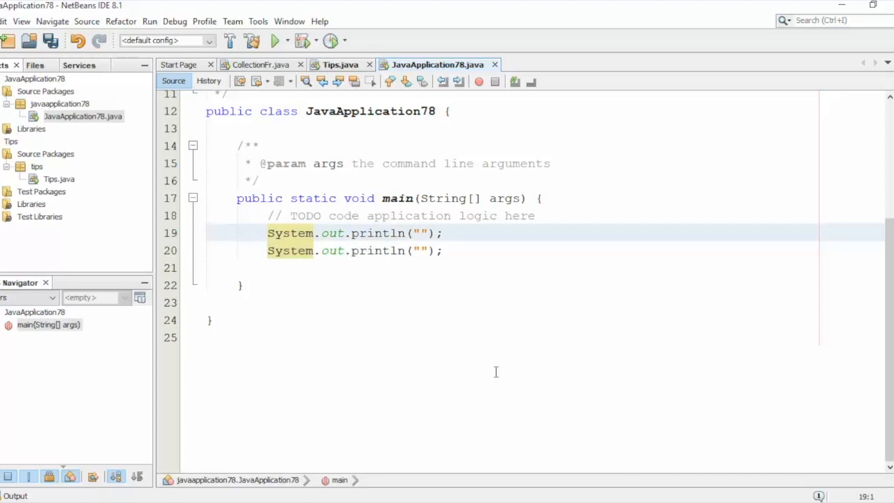
pyautogui.click(207, 232)
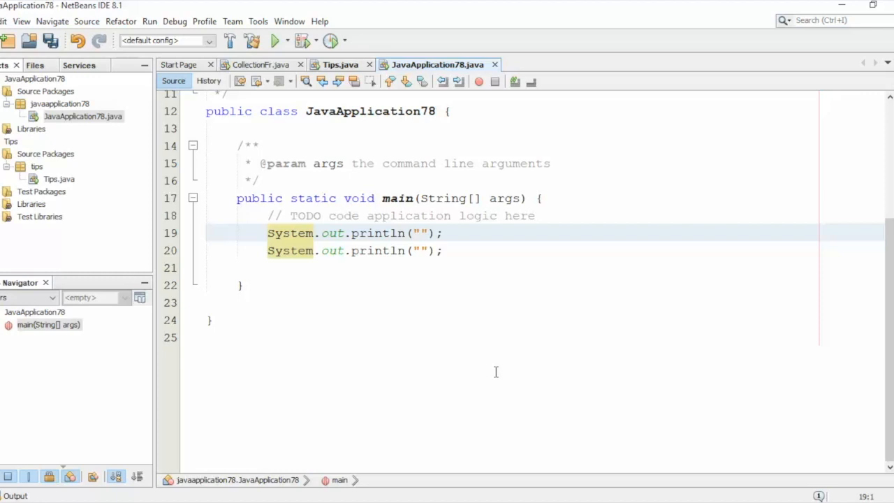
pyautogui.click(206, 232)
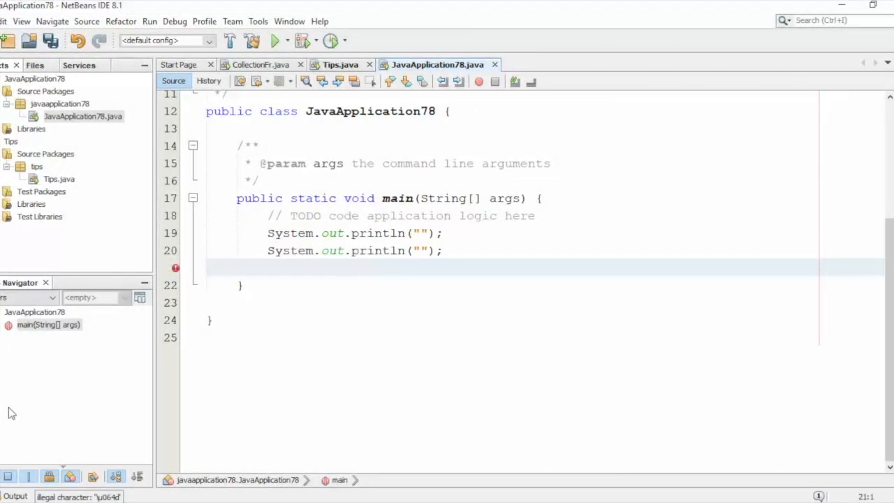
# Add Scanner in = new Scanner(System.in); below the println lines using code completion
pyautogui.click(206, 268)
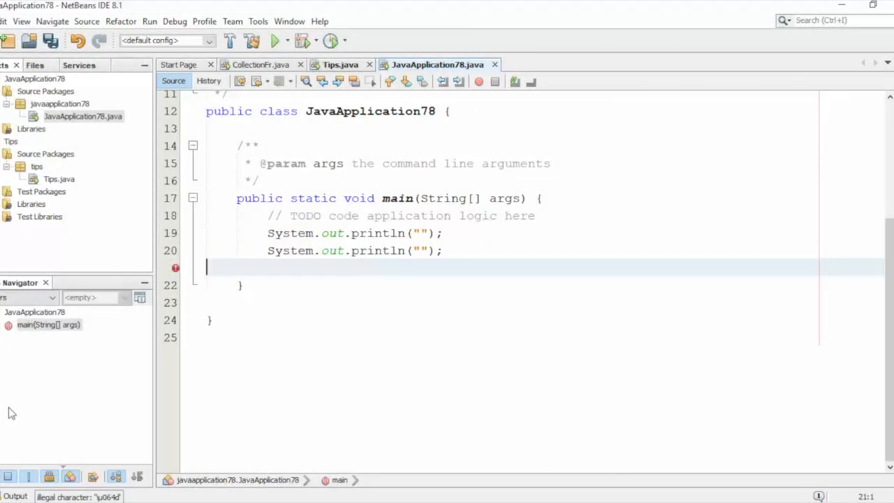
pyautogui.write('Scanner in=')
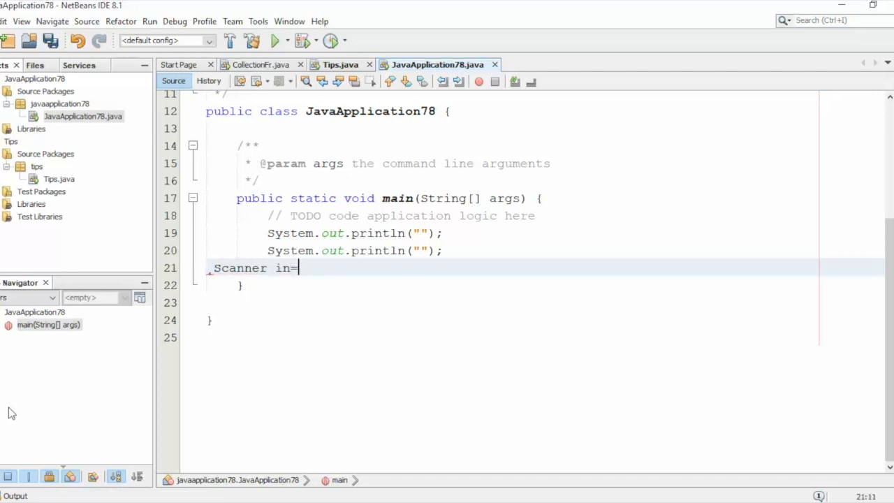
pyautogui.write('new Scann')
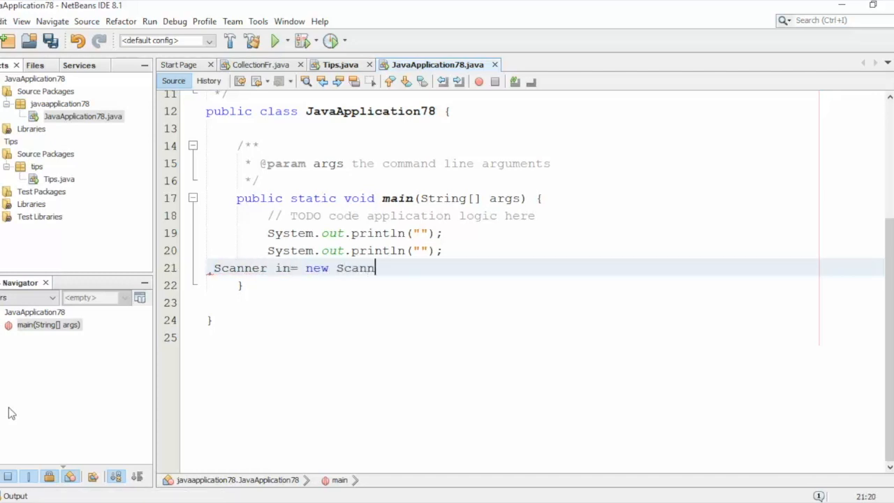
pyautogui.write('er(System.in);')
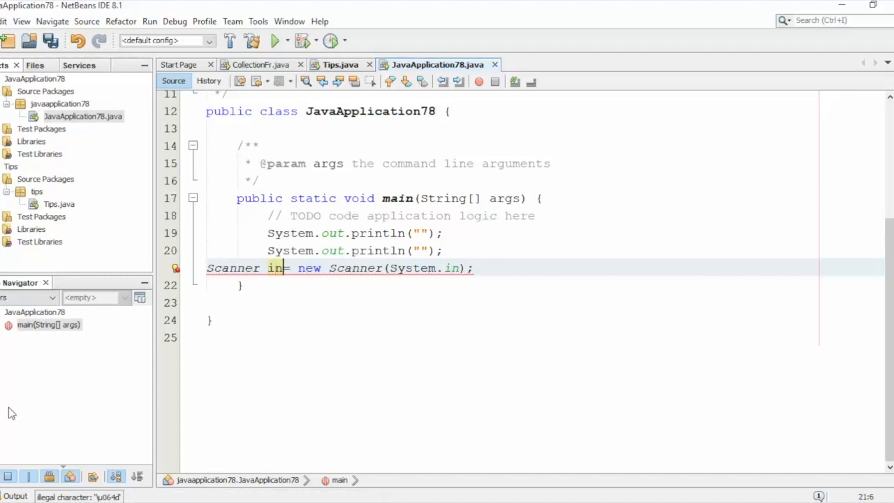
pyautogui.click(278, 269)
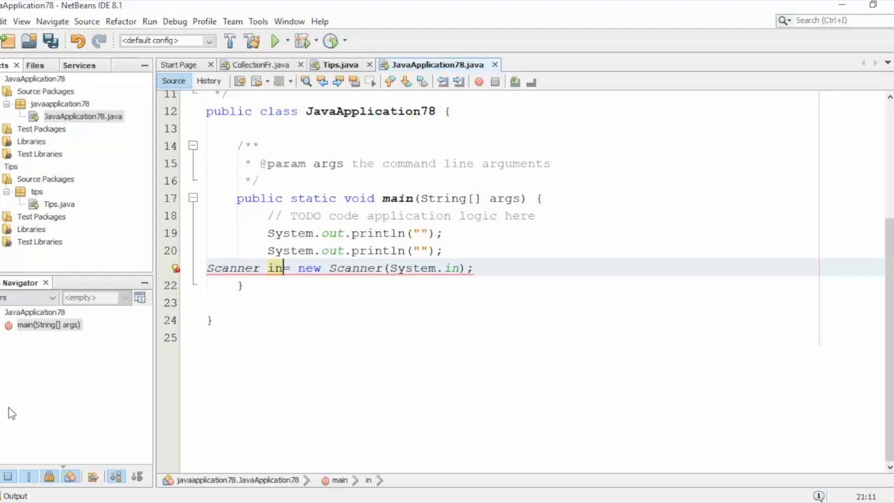
# Fix imports with Ctrl+Shift+I, adding the java.util.Scanner import
pyautogui.press('ctrl+shift+i')
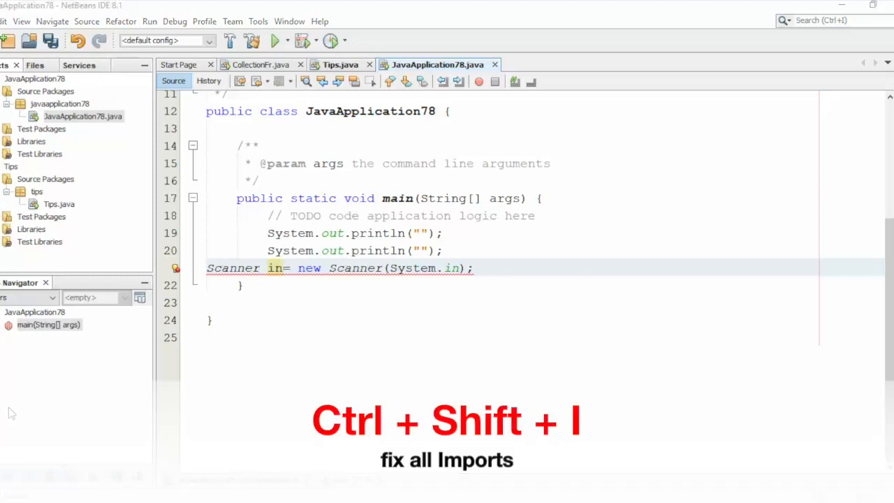
pyautogui.press('ctrl+shift+i')
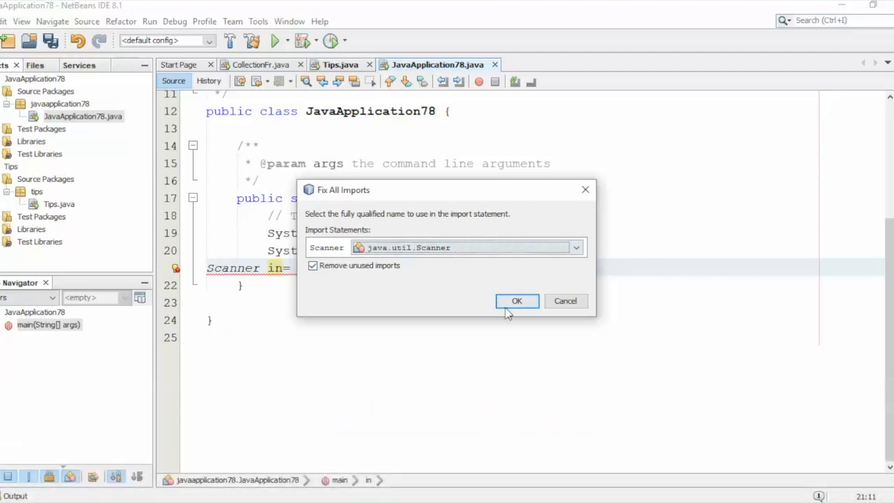
pyautogui.click(517, 300)
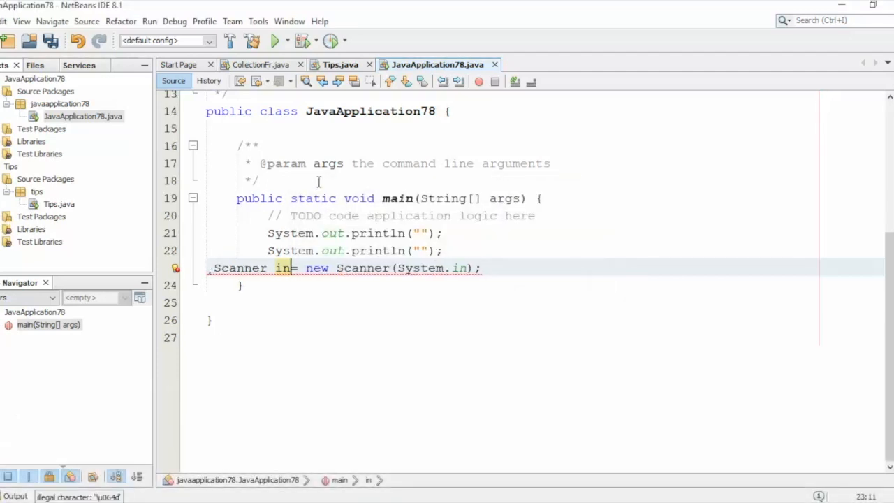